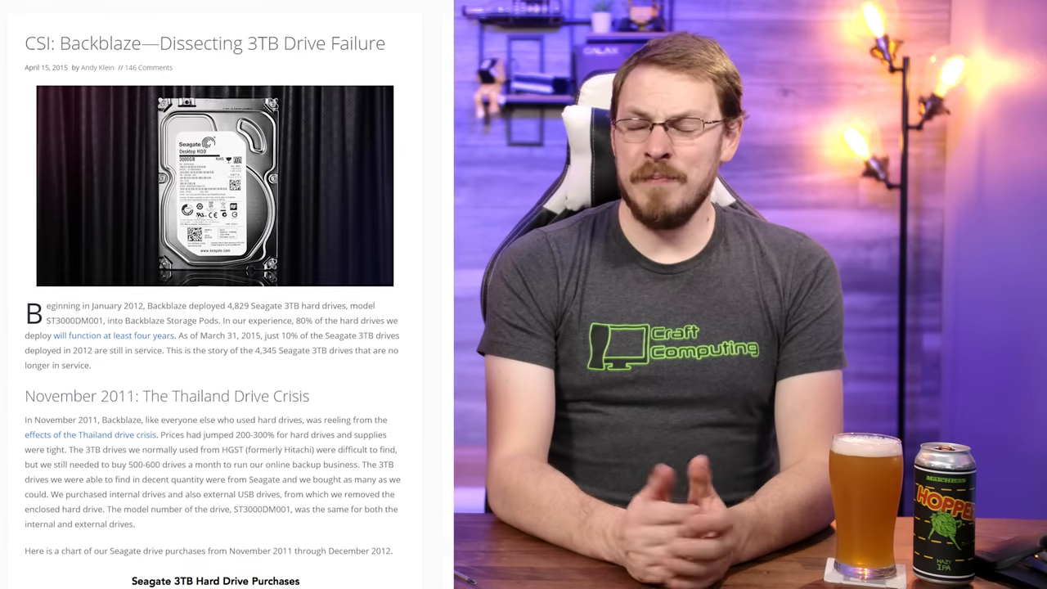
pyautogui.scroll(-3)
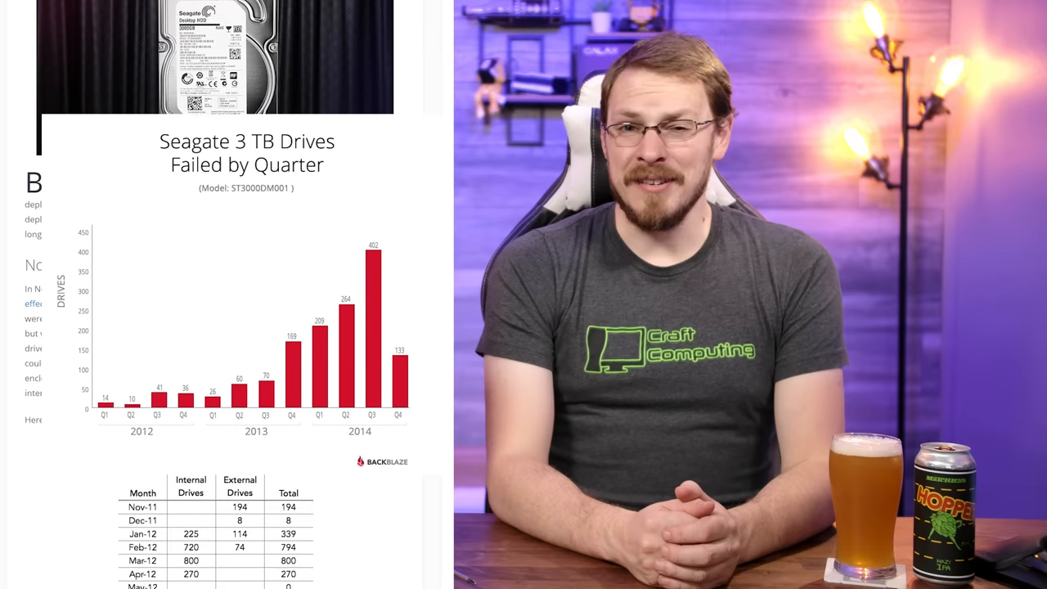